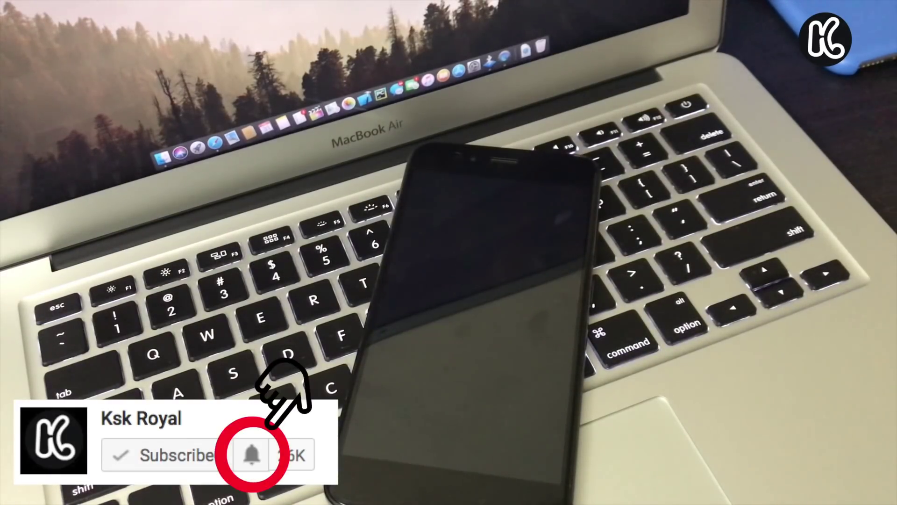
{"action": "left_click", "coordinate": [253, 454]}
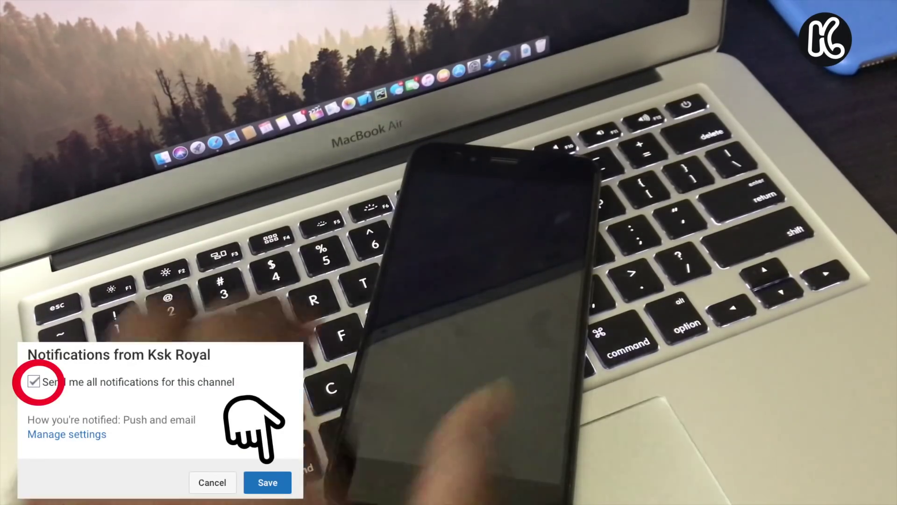